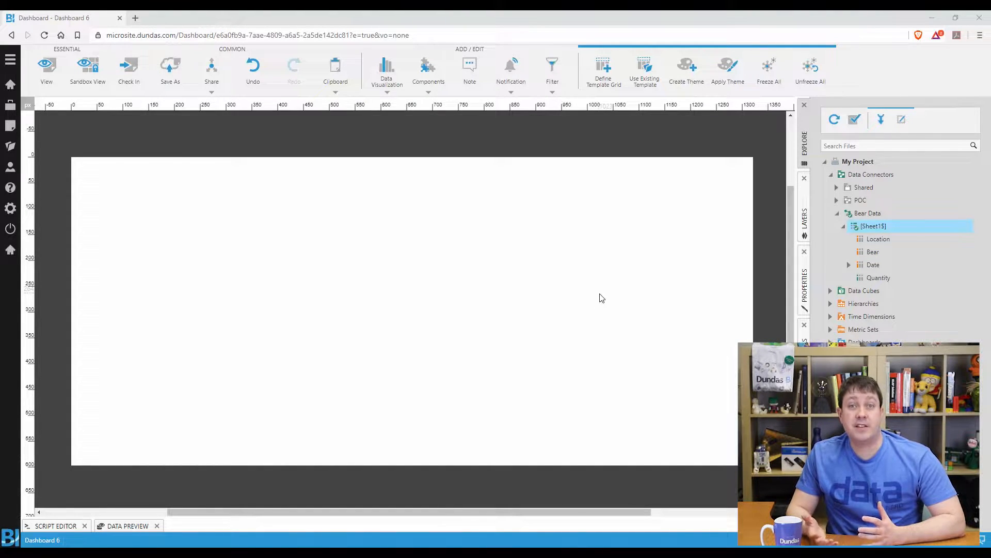
{"action": "mouse_move", "coordinate": [631, 285]}
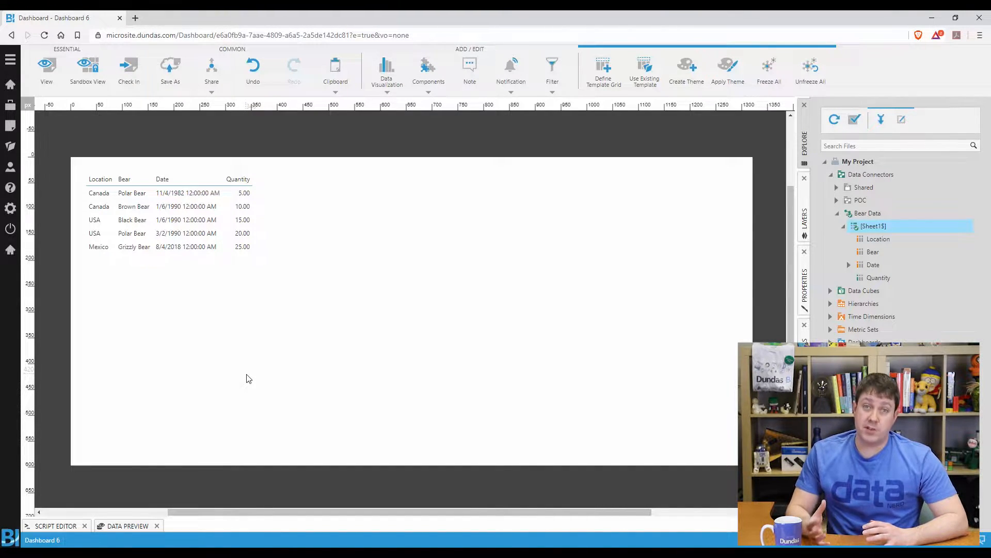
{"action": "mouse_move", "coordinate": [240, 259]}
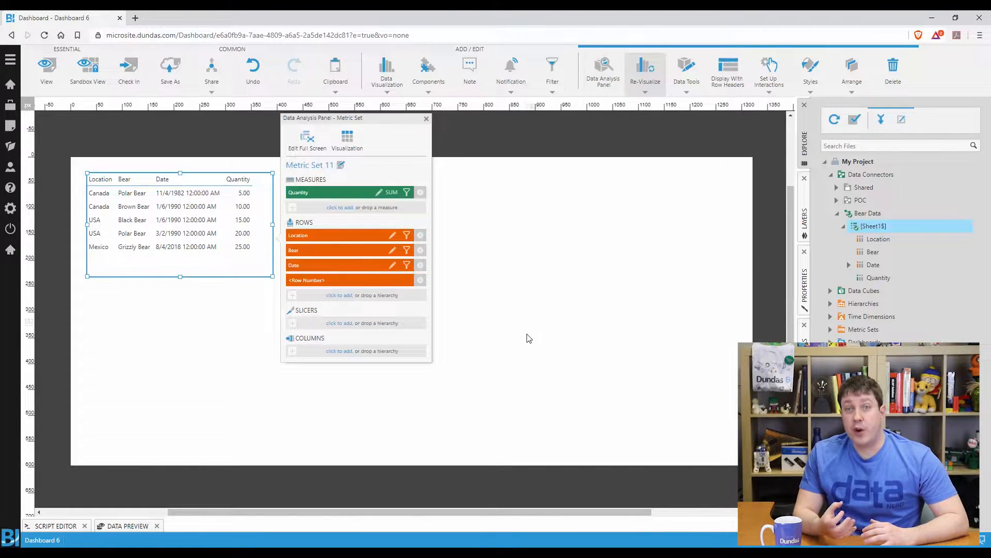
{"action": "mouse_move", "coordinate": [434, 329]}
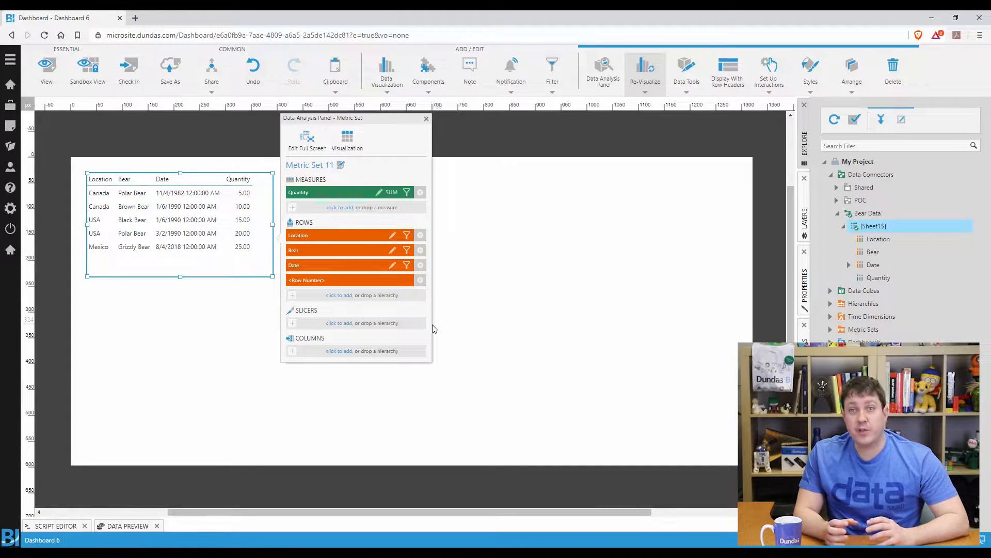
- Review the metric set in the Data Analysis Panel and close it before placing the Location table
{"action": "left_click", "coordinate": [341, 250]}
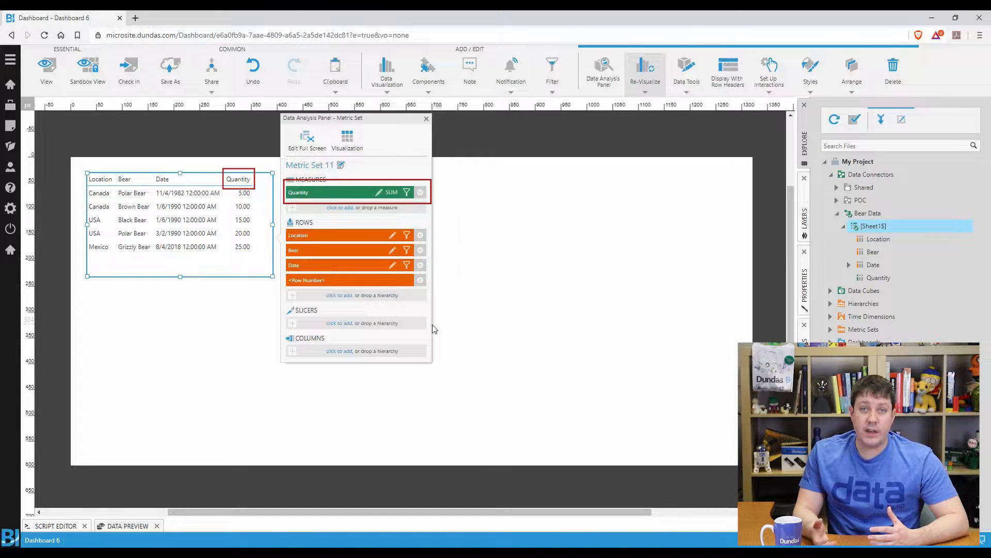
{"action": "left_click", "coordinate": [351, 280]}
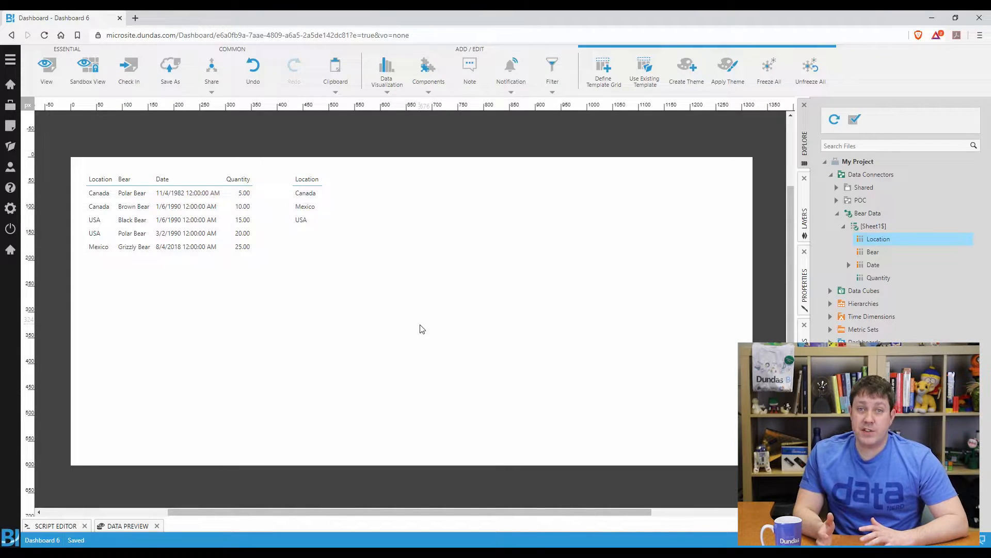
{"action": "mouse_move", "coordinate": [425, 315]}
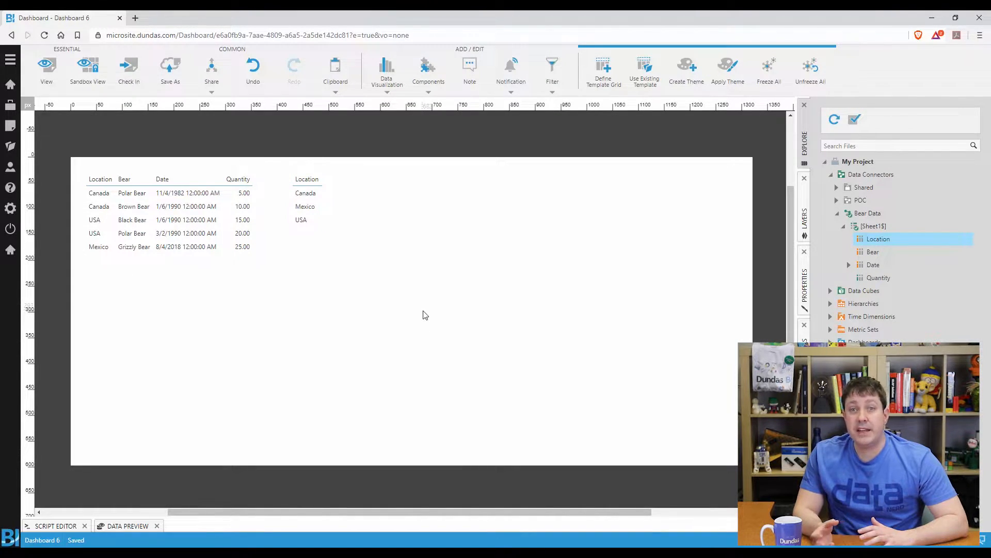
- Add a Count measure to the Location table so it totals Canada 2, Mexico 1, USA 2, Grand Total 5
{"action": "left_click", "coordinate": [363, 212]}
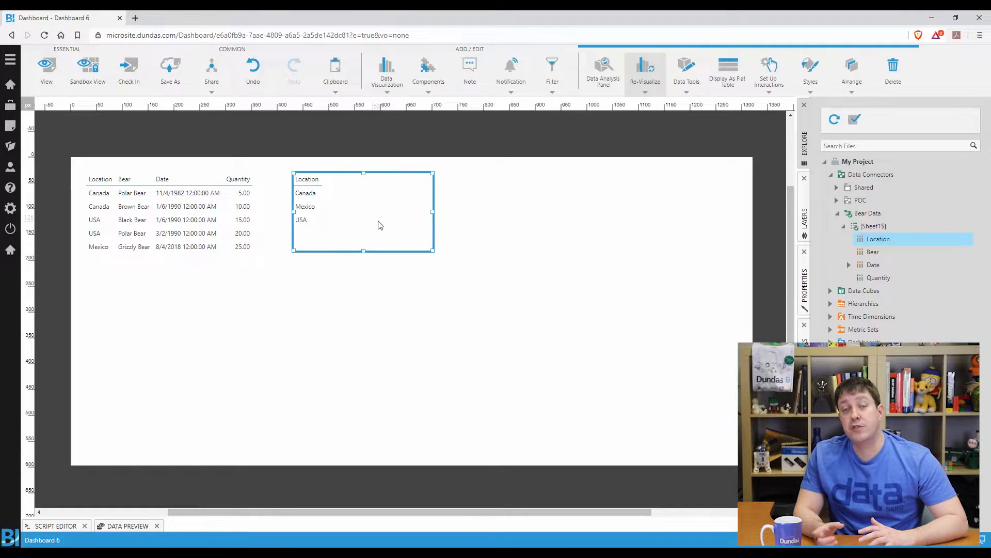
{"action": "left_click", "coordinate": [602, 69]}
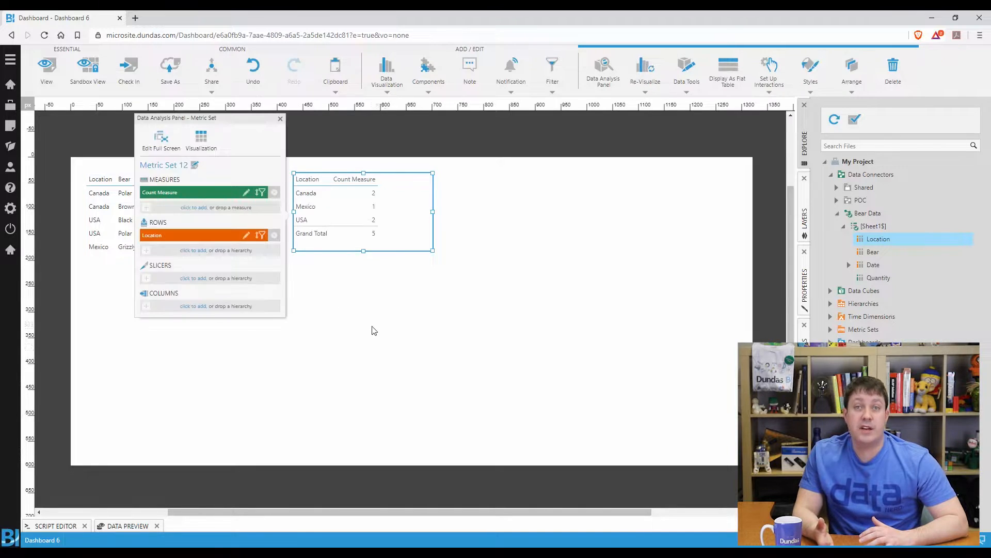
{"action": "left_click", "coordinate": [280, 118]}
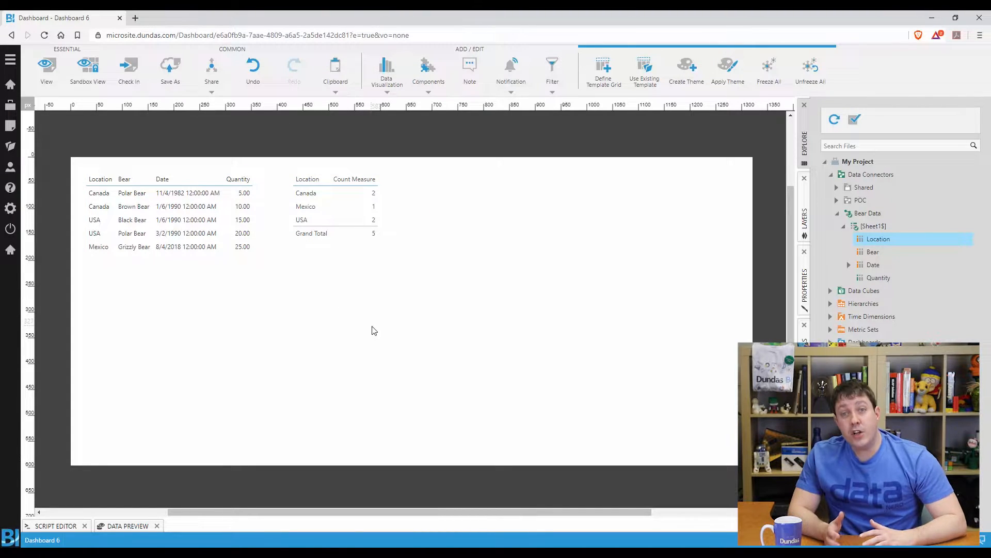
{"action": "left_click", "coordinate": [386, 69]}
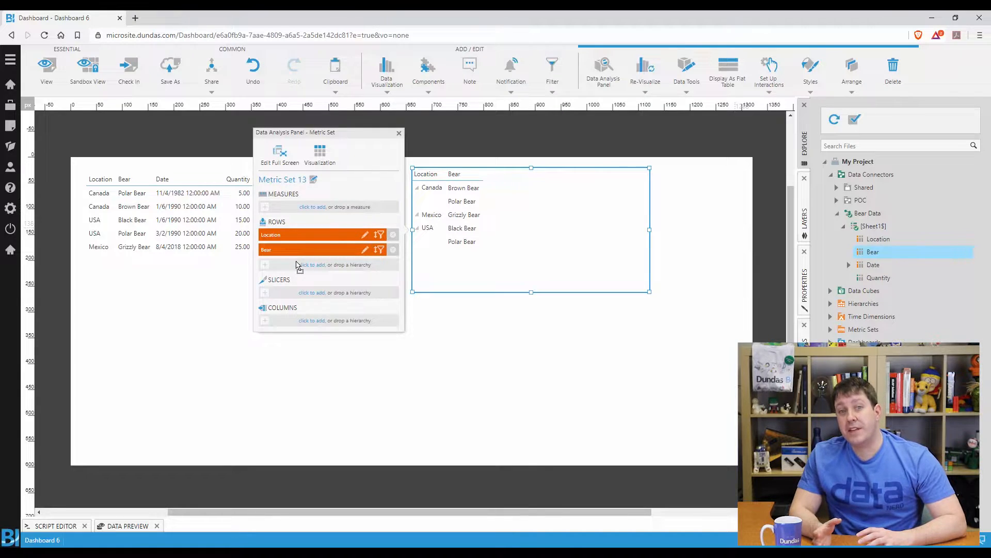
{"action": "mouse_move", "coordinate": [292, 262]}
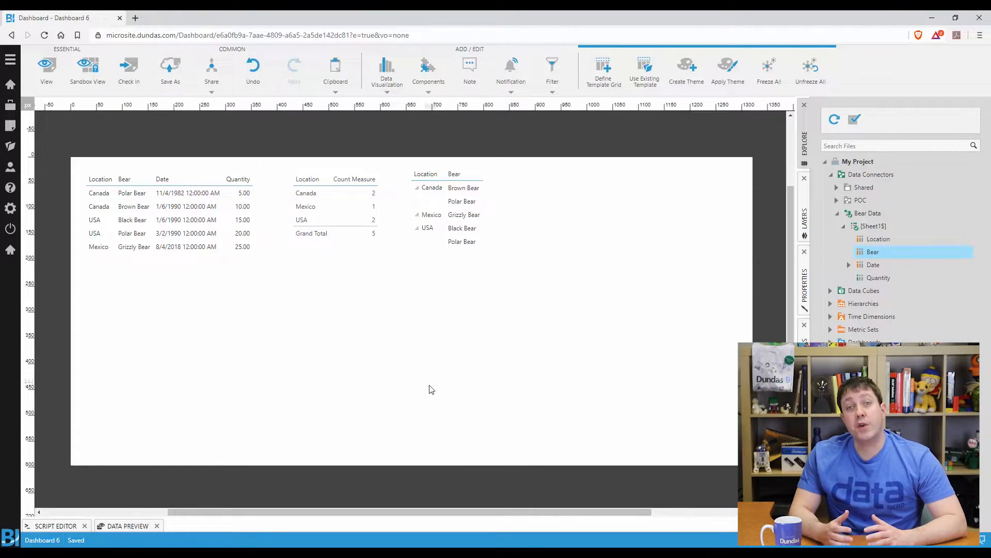
{"action": "mouse_move", "coordinate": [423, 378]}
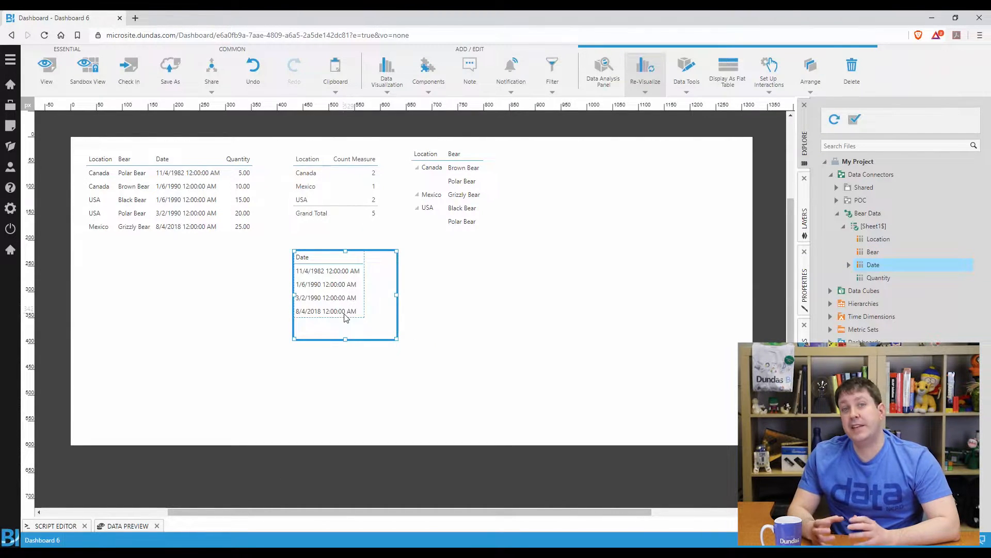
- Review the raw Date table's settings in the Data Analysis Panel and close it
{"action": "left_click", "coordinate": [602, 70]}
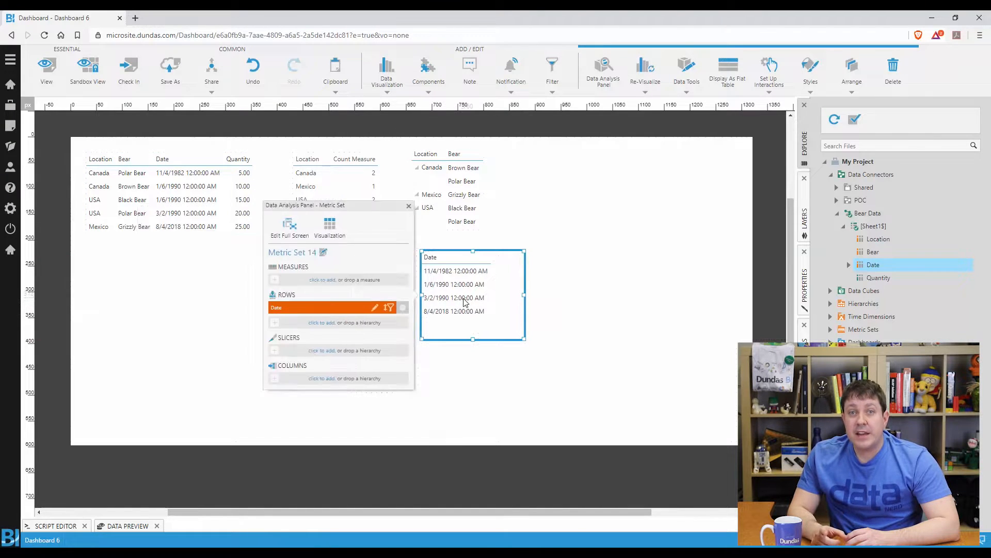
{"action": "left_click", "coordinate": [408, 206]}
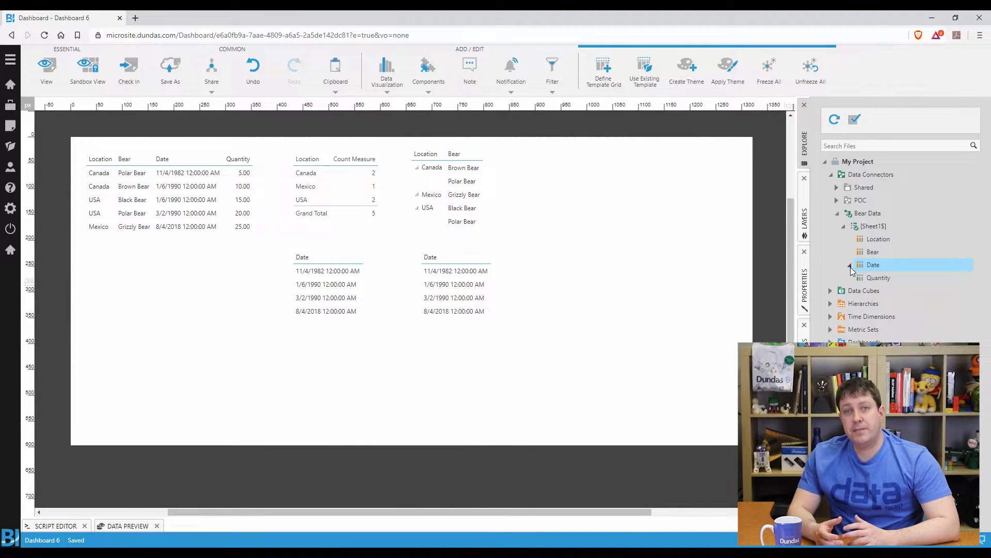
- Expand the Date time hierarchy in Explore and apply the Year level, listing 1982, 1990 and 2018
{"action": "left_click", "coordinate": [856, 264]}
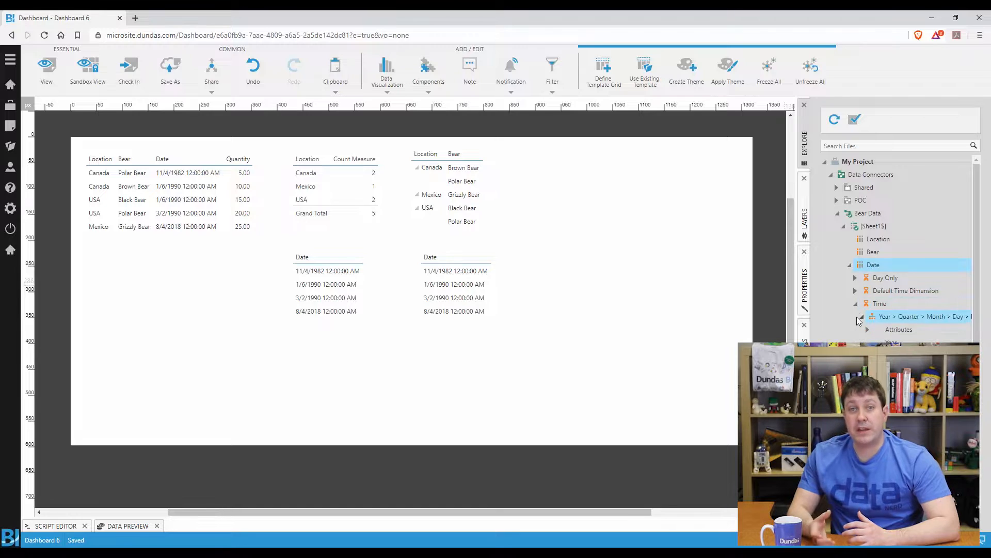
{"action": "left_click", "coordinate": [859, 317]}
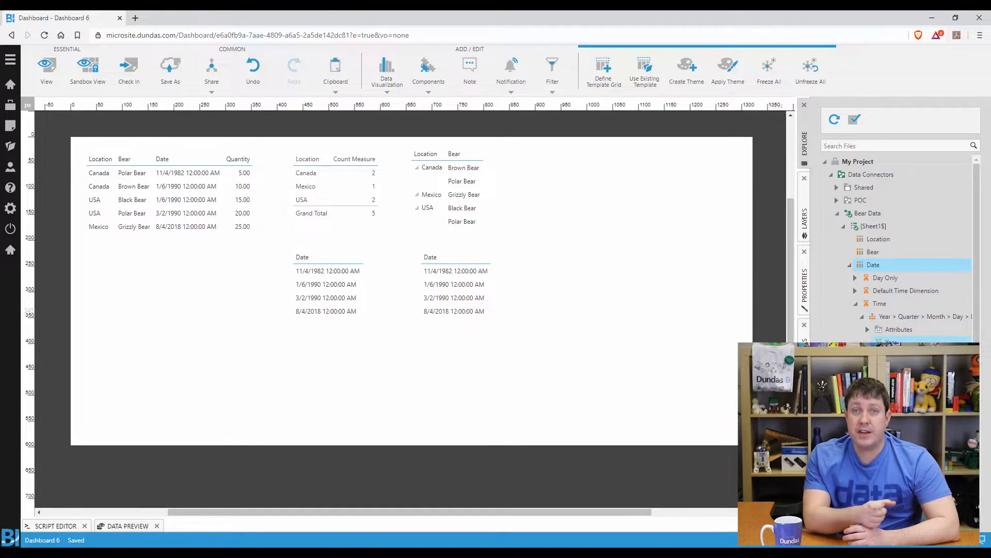
{"action": "left_click", "coordinate": [455, 284]}
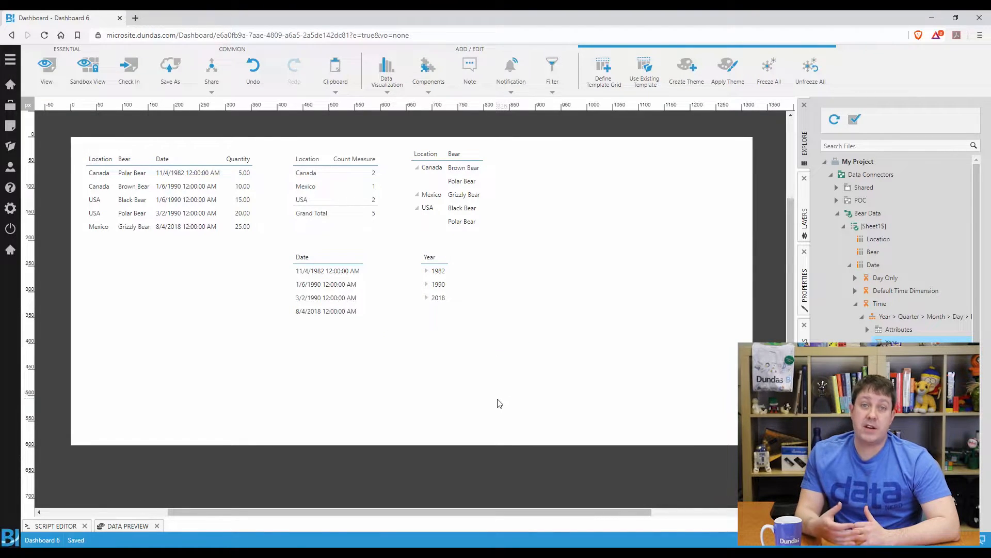
{"action": "mouse_move", "coordinate": [494, 400]}
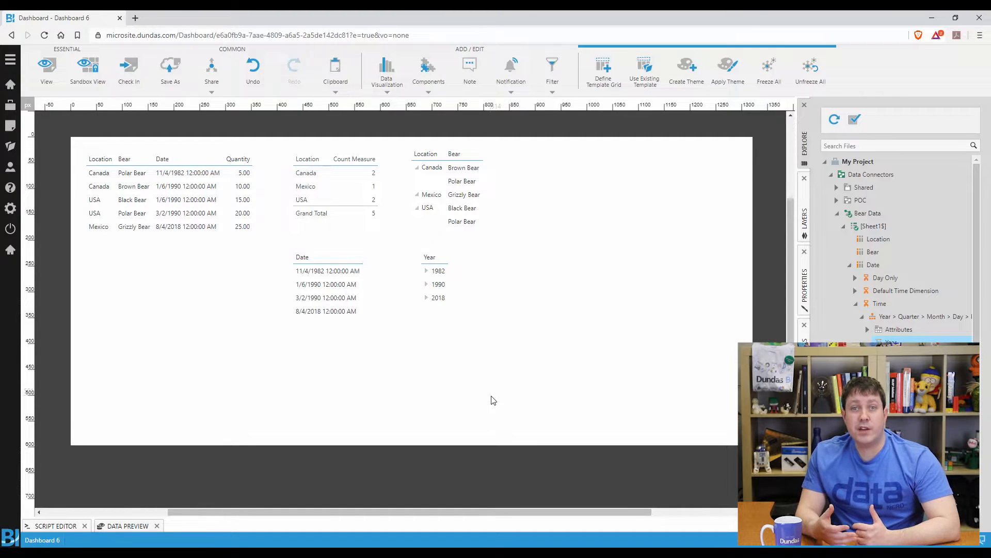
{"action": "left_click", "coordinate": [885, 278]}
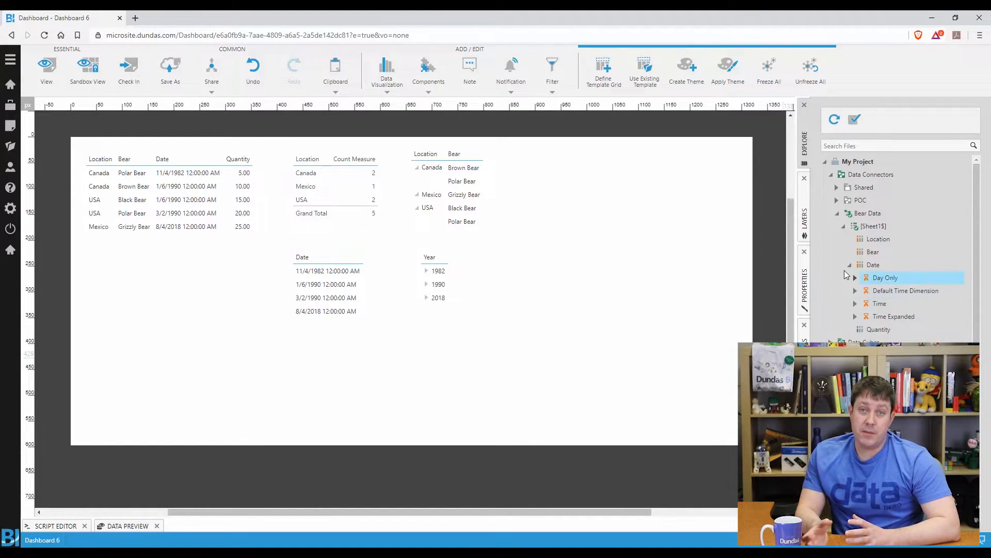
{"action": "left_click", "coordinate": [849, 265]}
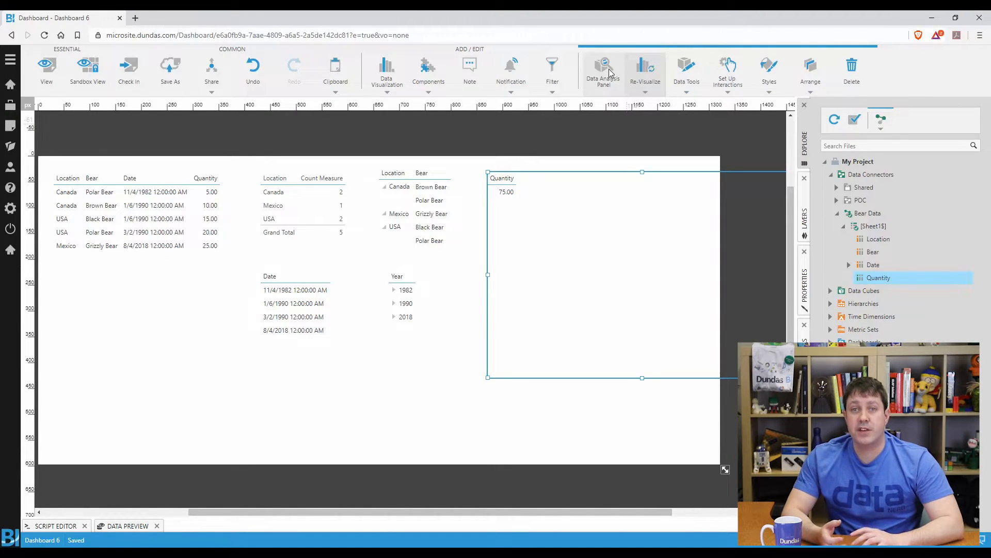
- Change Quantity's aggregation from Sum to Average per bear, giving Polar Bear 12.50 and Grand Total 15.00
{"action": "left_click", "coordinate": [602, 70]}
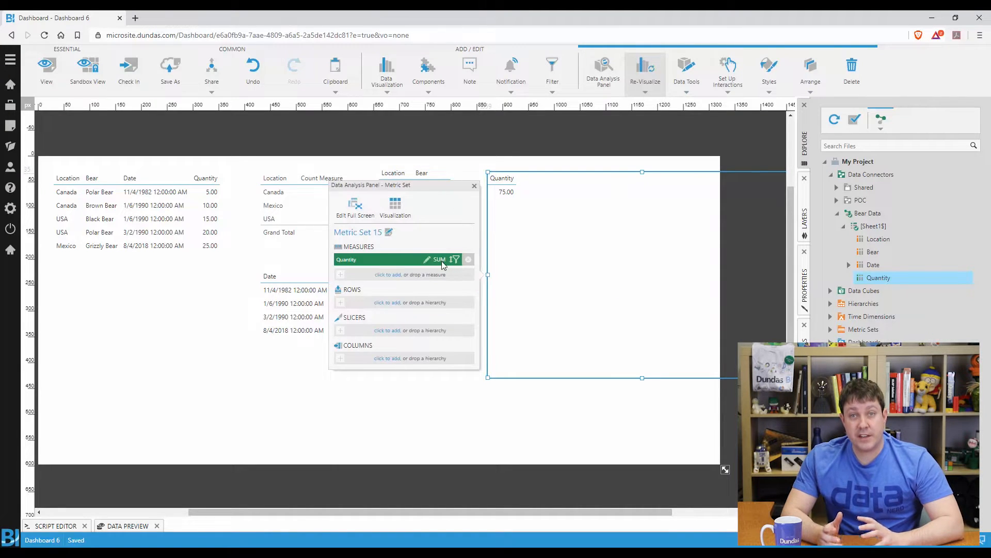
{"action": "left_click", "coordinate": [454, 259]}
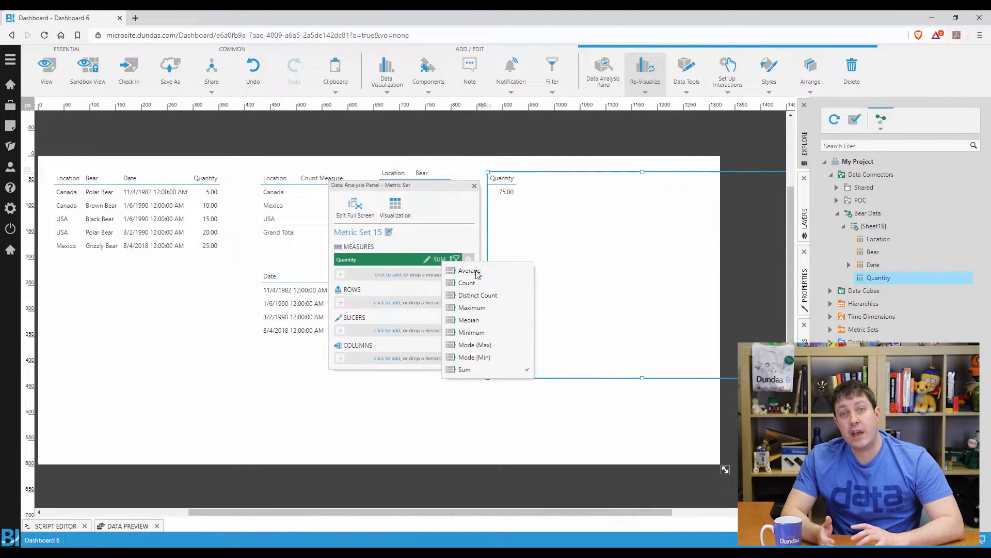
{"action": "mouse_move", "coordinate": [465, 369]}
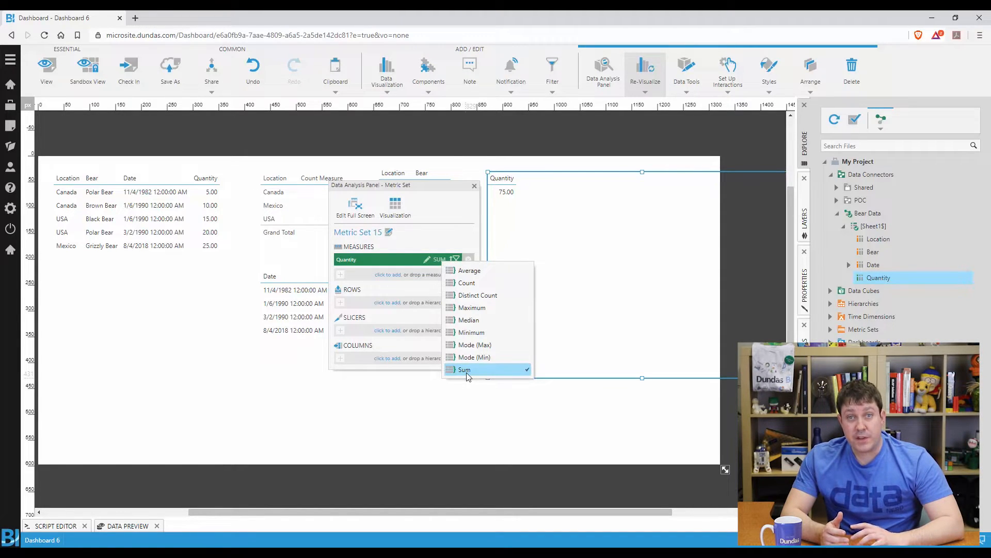
{"action": "mouse_move", "coordinate": [465, 369]}
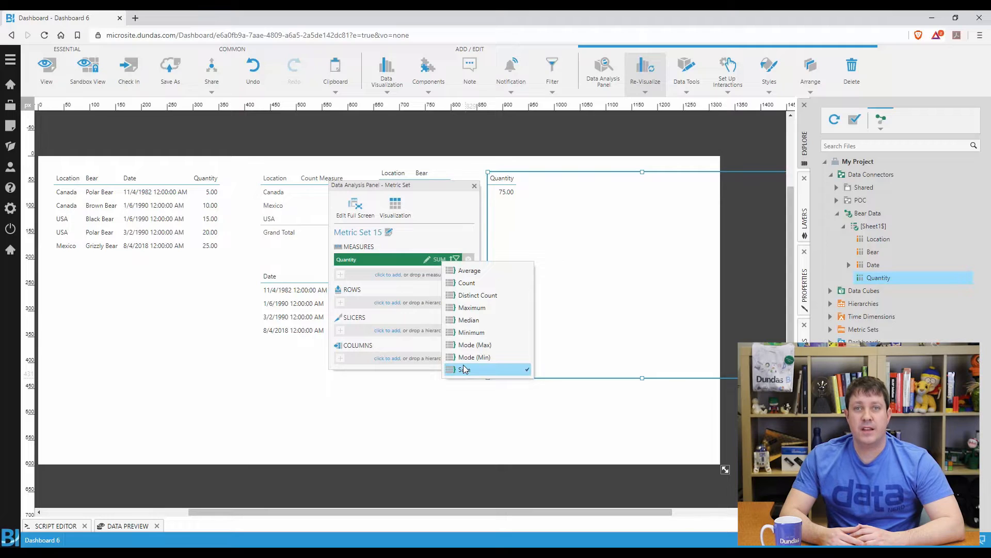
{"action": "left_click", "coordinate": [465, 369]}
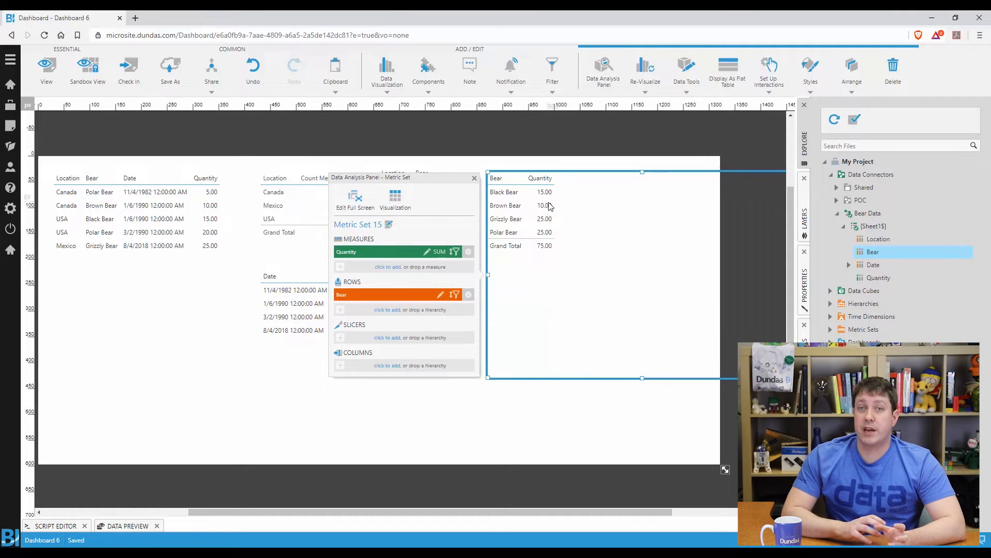
{"action": "mouse_move", "coordinate": [443, 256]}
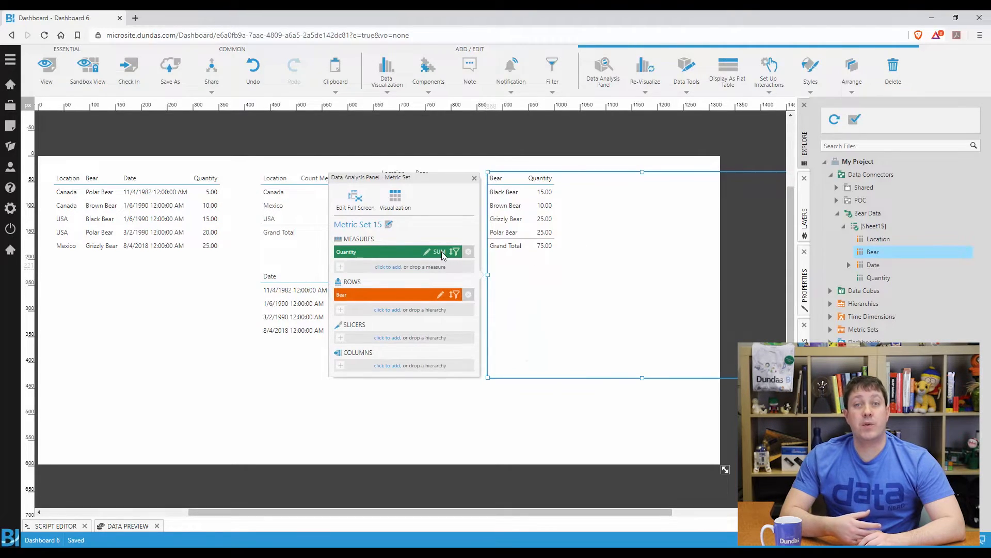
{"action": "left_click", "coordinate": [441, 251]}
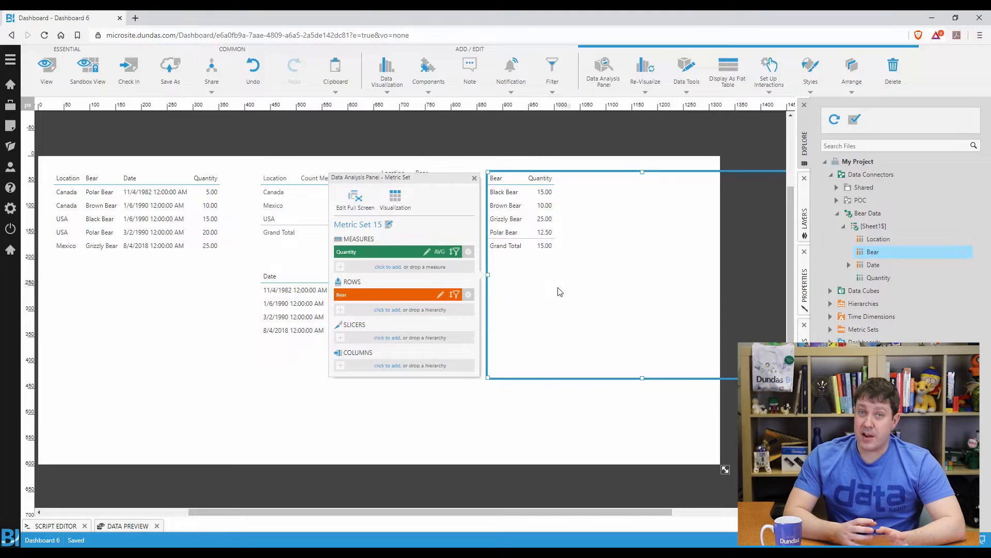